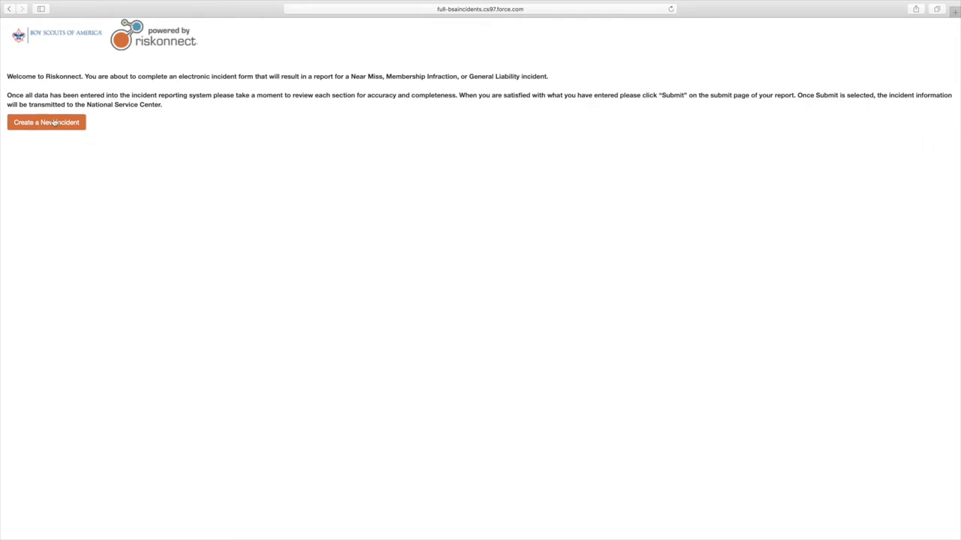
Step: Create a new incident and answer Yes to the Near Miss question
click(45, 123)
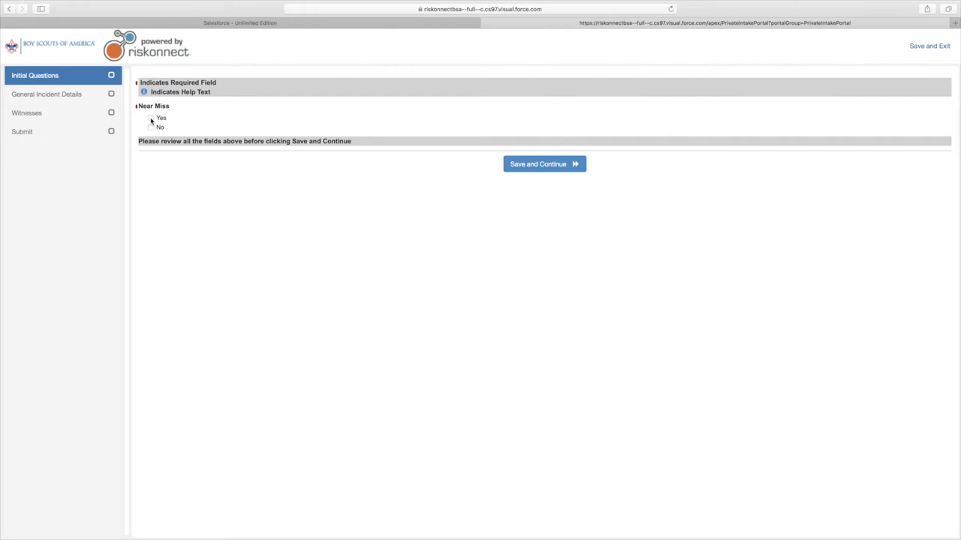
click(150, 117)
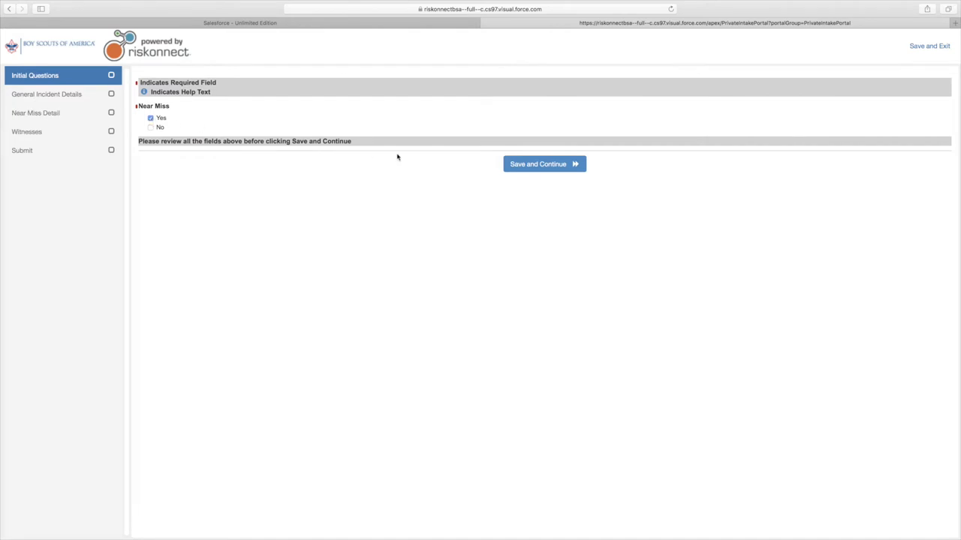
click(543, 164)
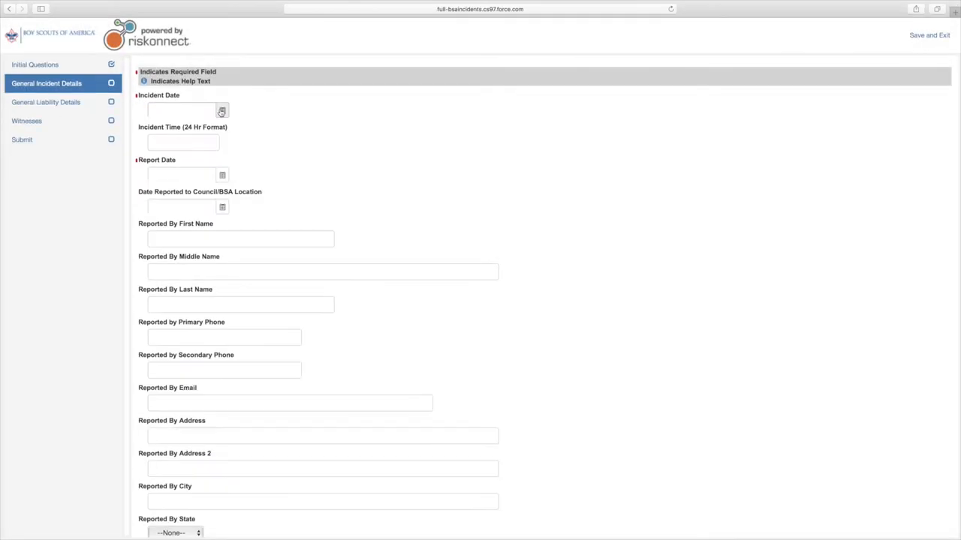
text(11/10/2017)
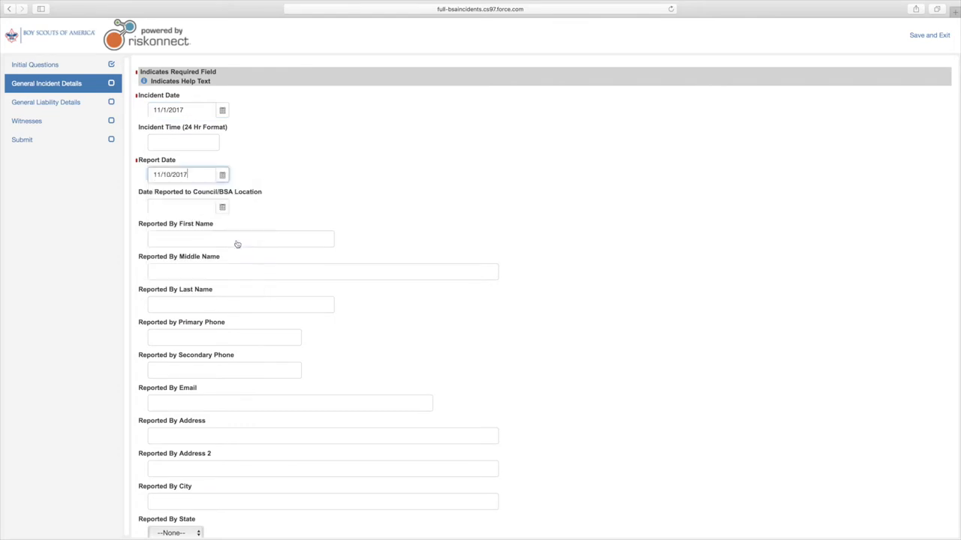
click(238, 239)
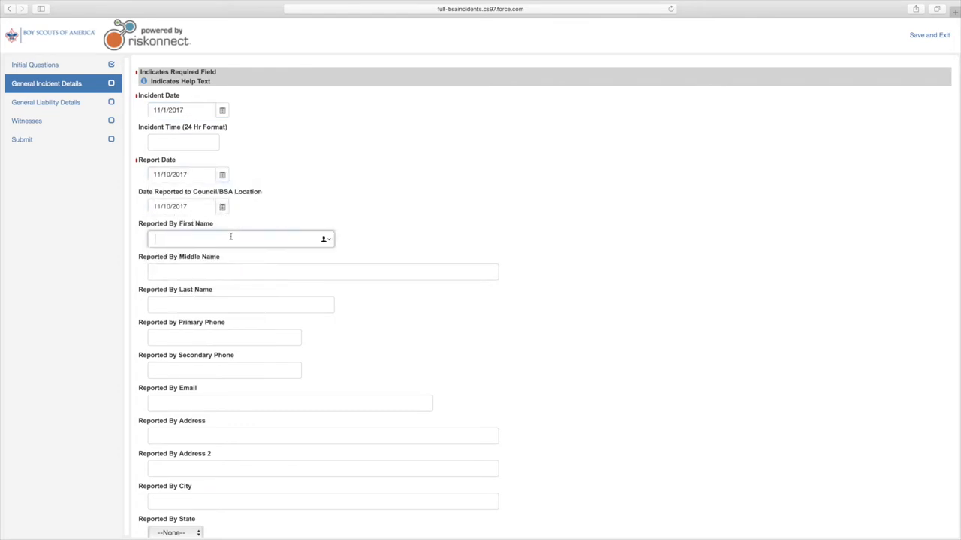
text(Anna)
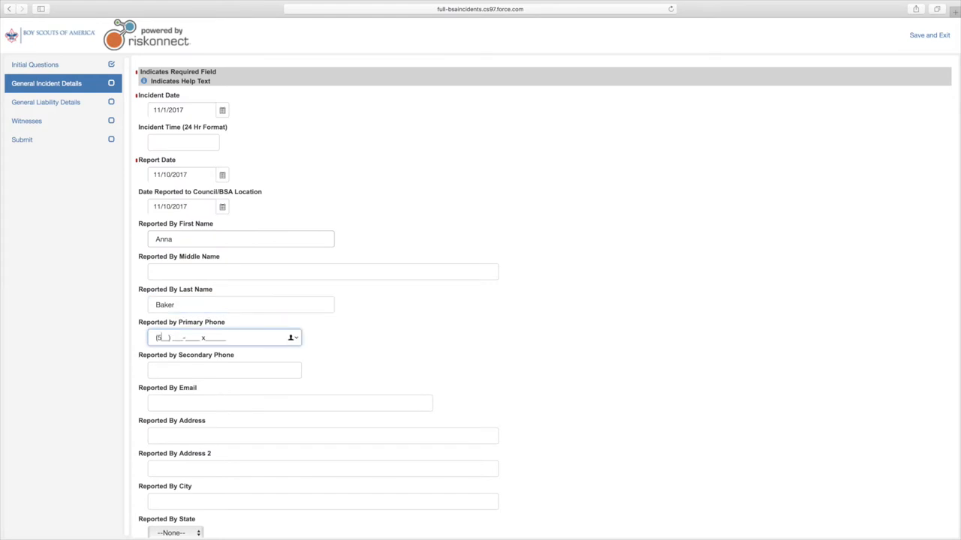
text((555) 123-4567)
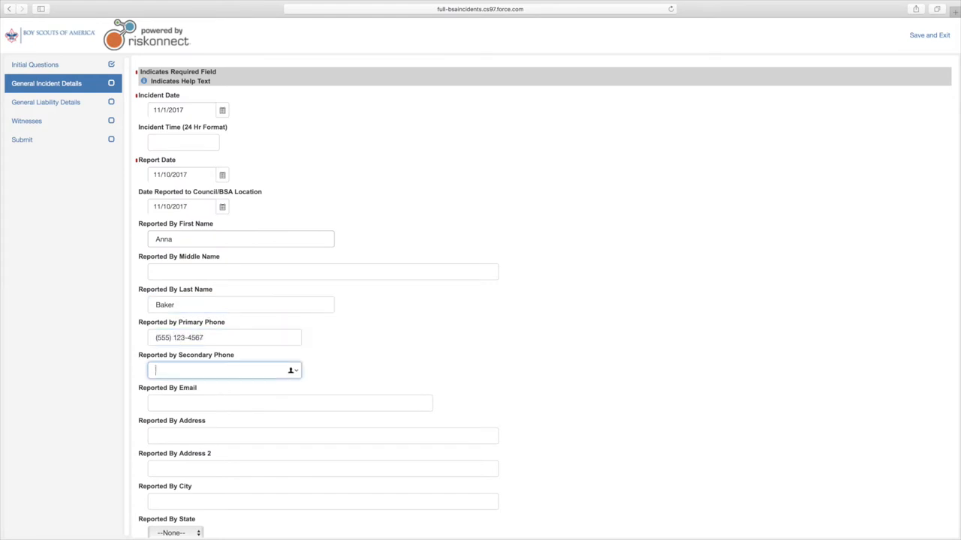
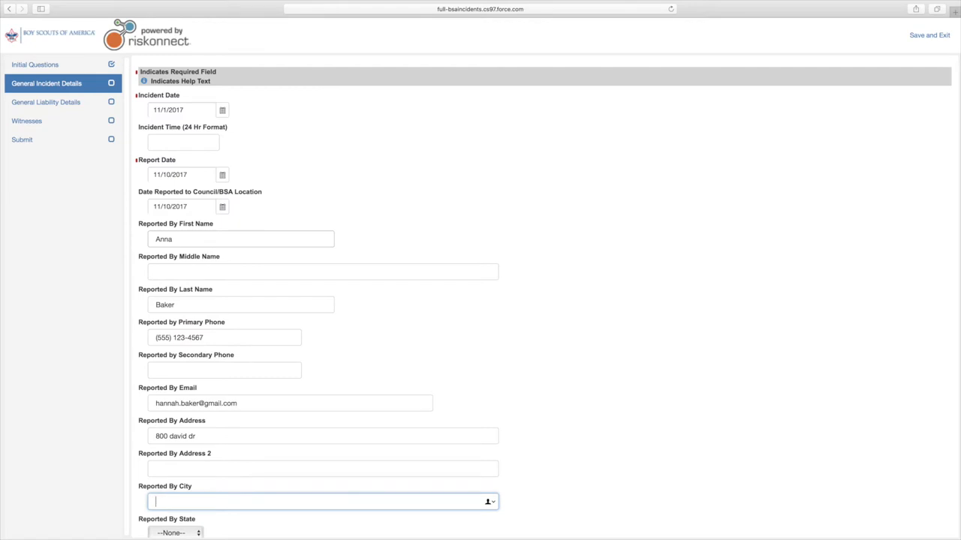
text(Richmond)
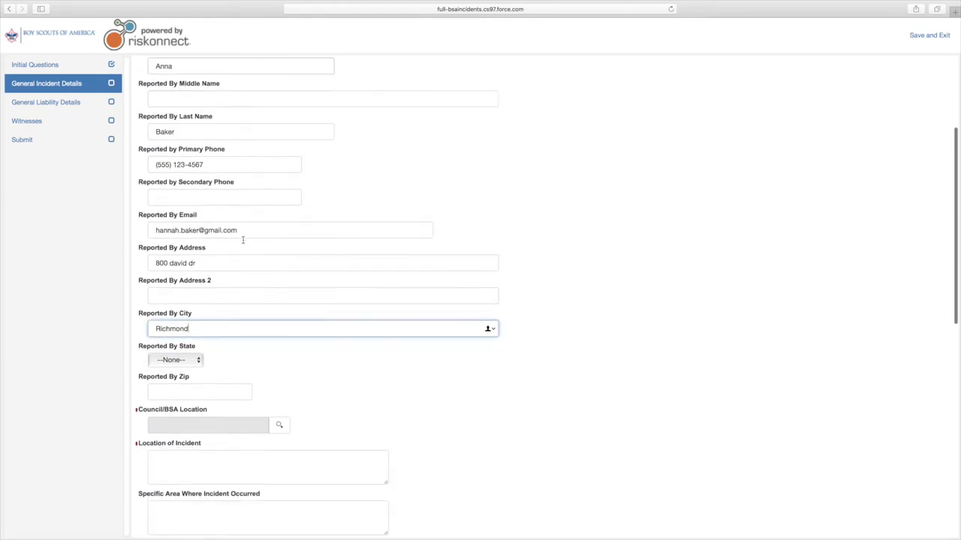
click(173, 360)
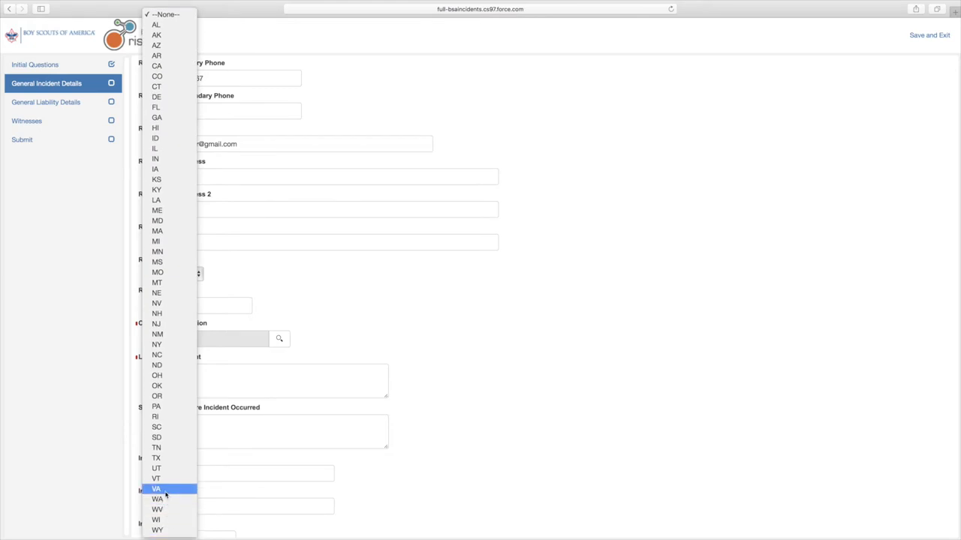
click(156, 489)
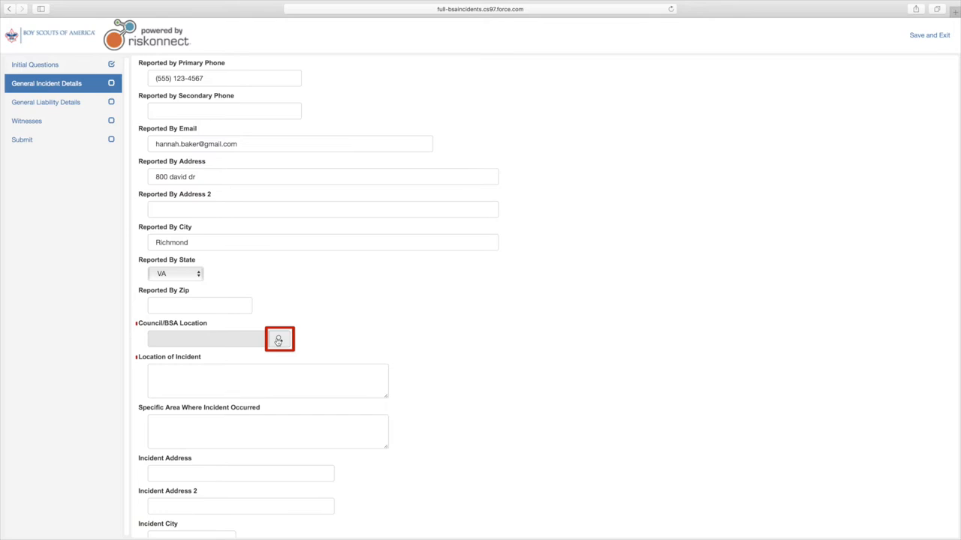
click(280, 340)
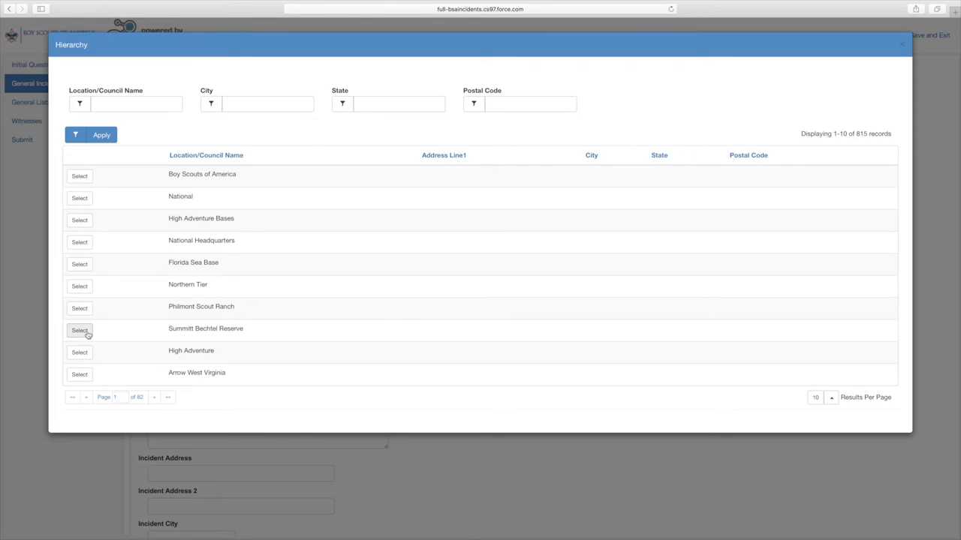
click(78, 330)
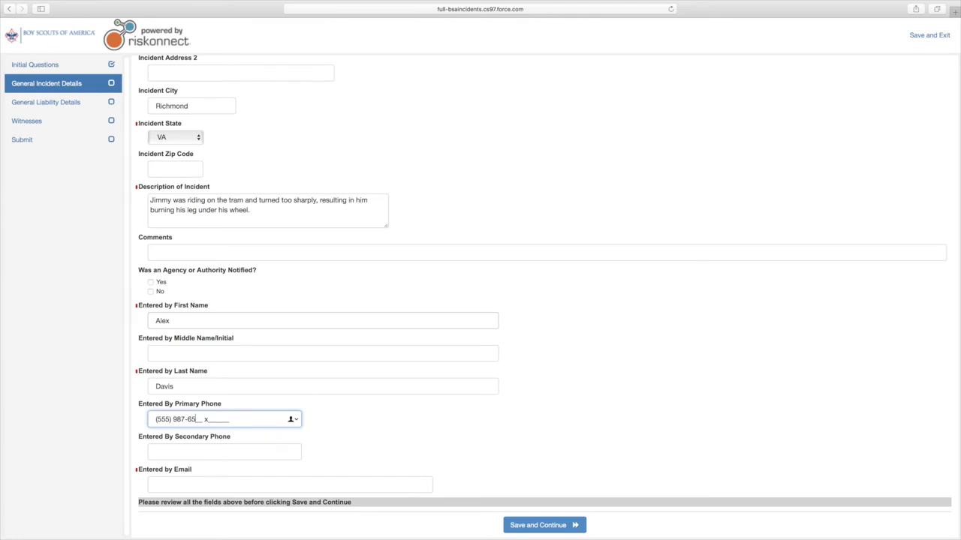
click(288, 483)
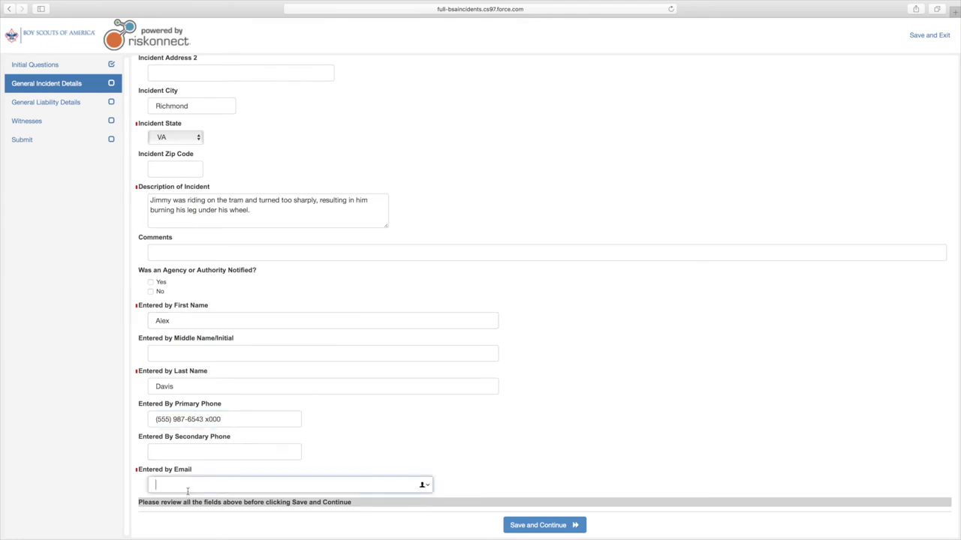
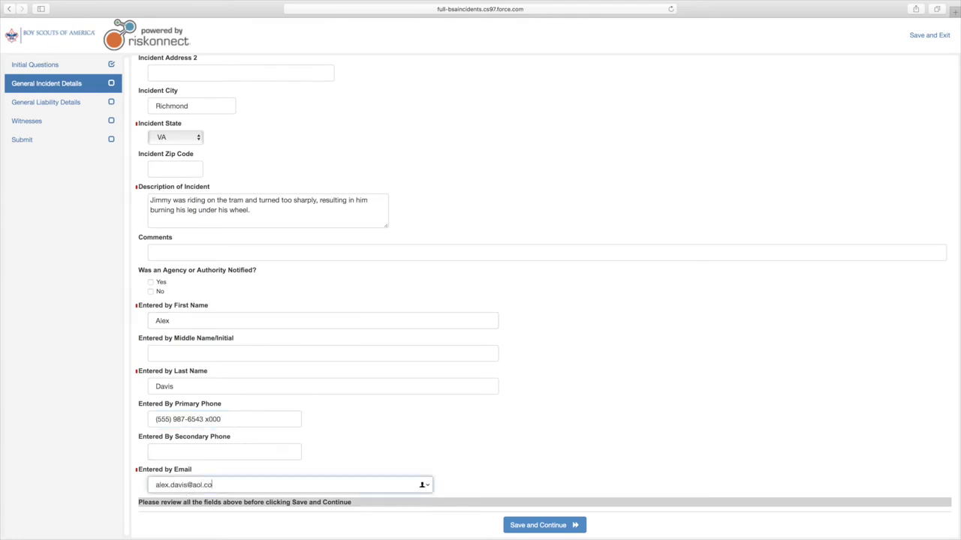
click(543, 525)
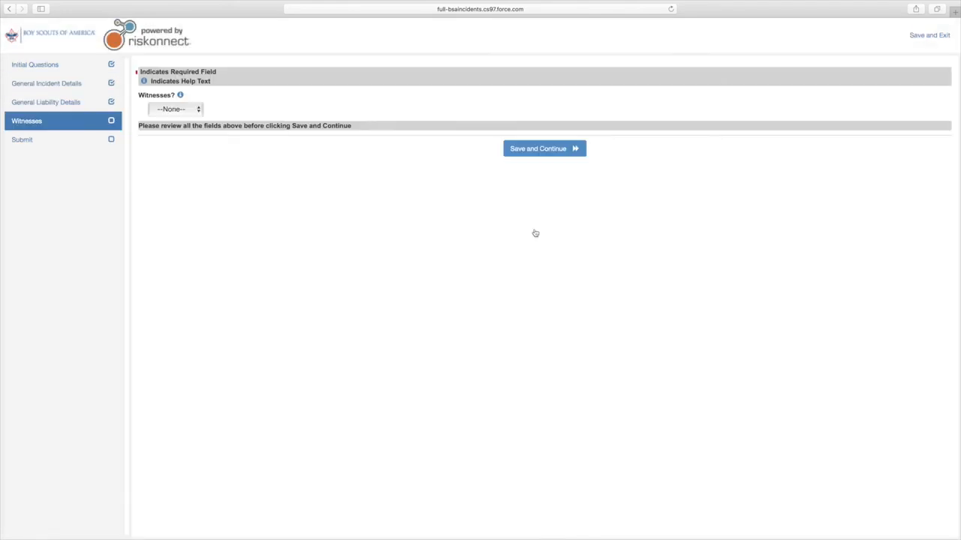
click(174, 108)
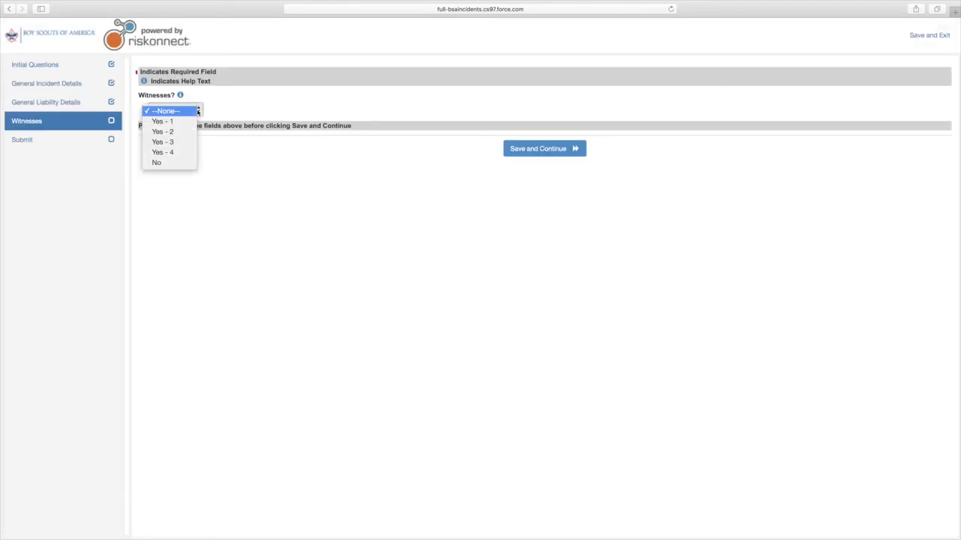
click(162, 120)
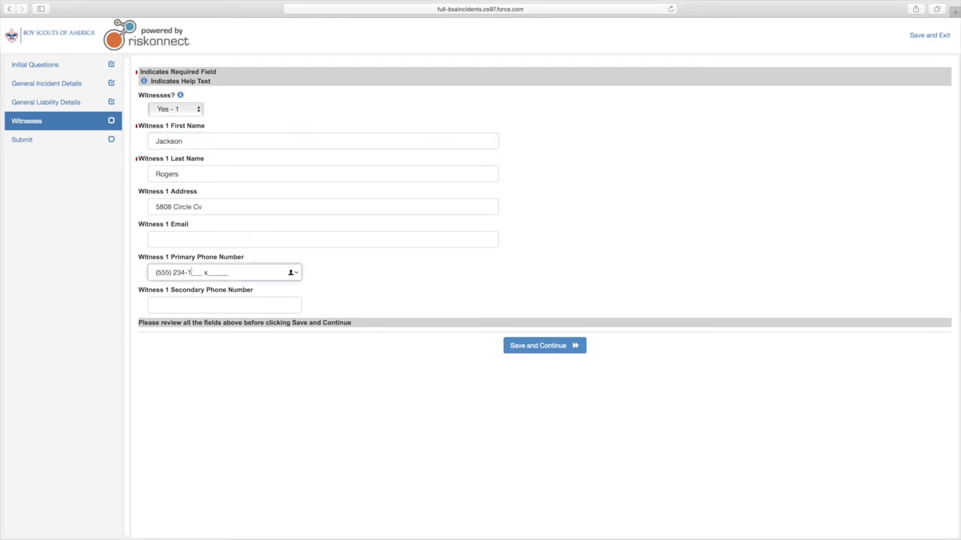
click(544, 345)
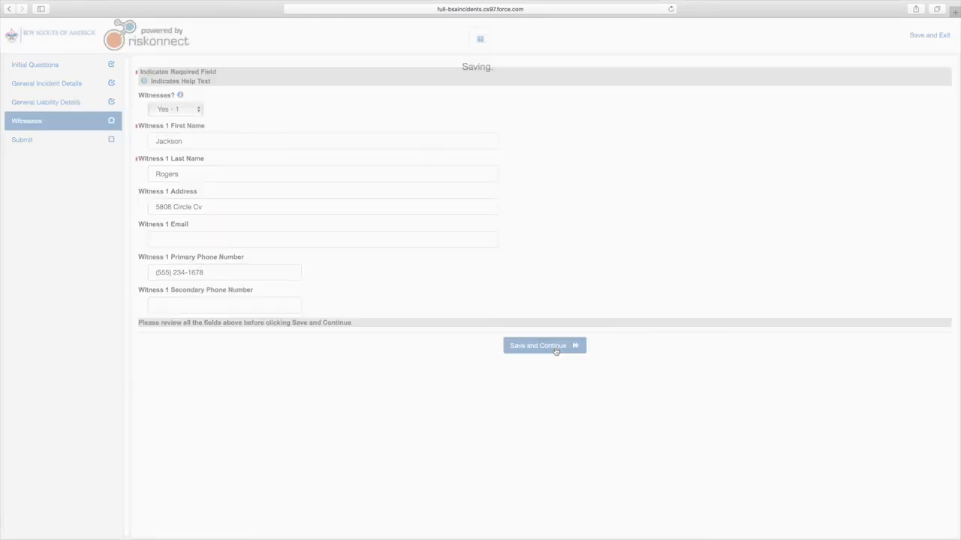
click(543, 346)
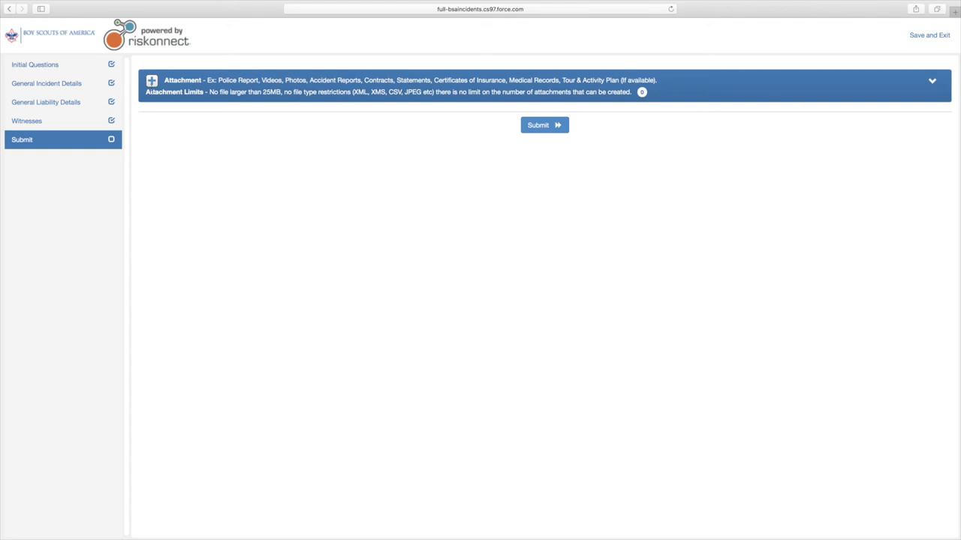
Step: Leave the attachment list empty and submit the report, reaching the confirmation prompt
click(152, 81)
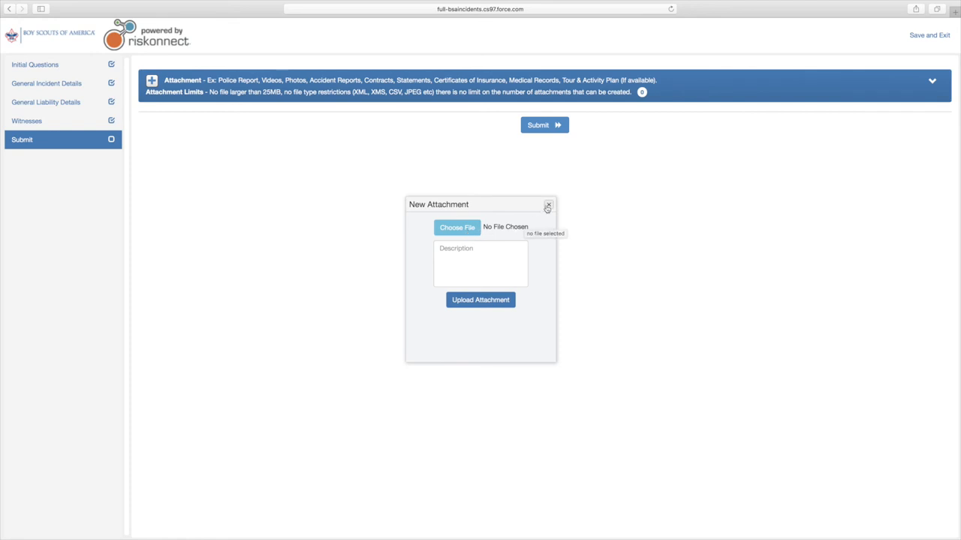
click(546, 206)
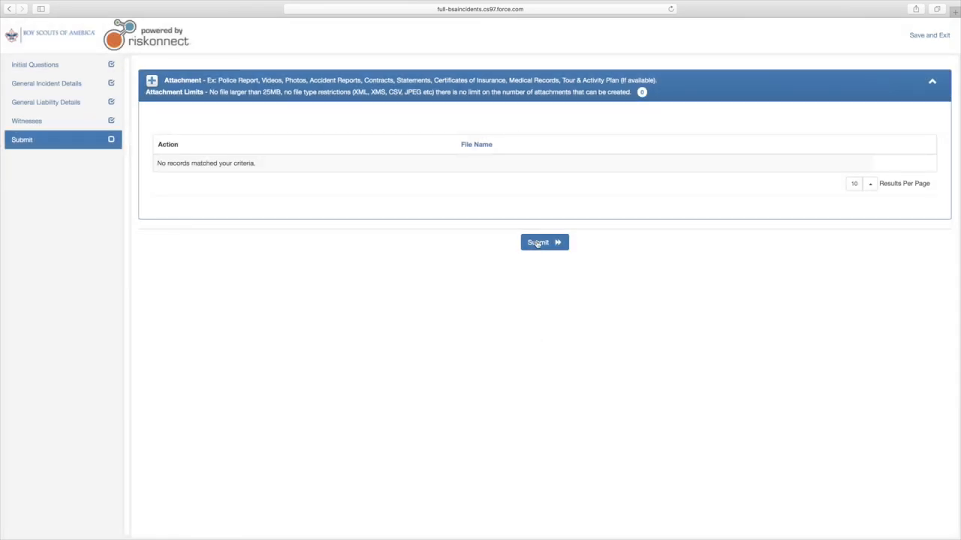
click(543, 241)
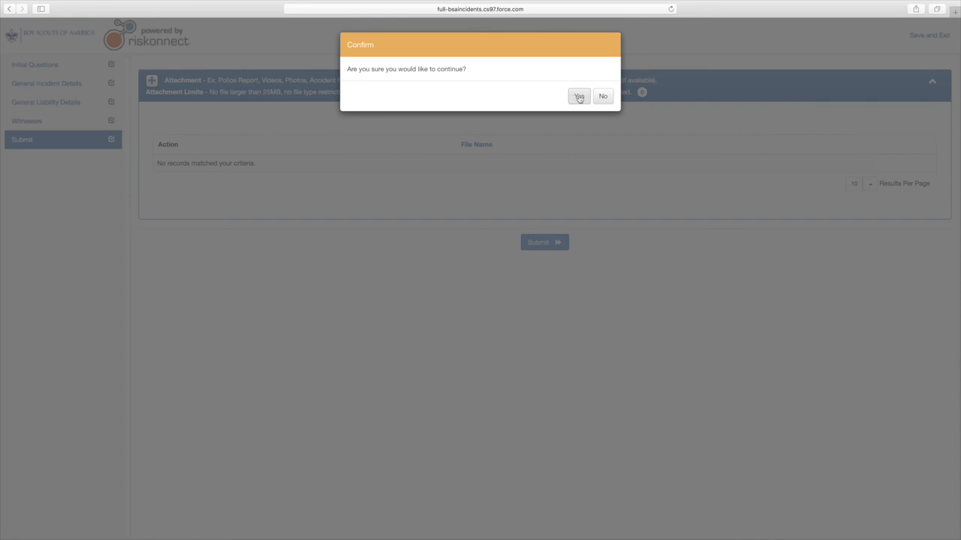
Step: Confirm the submission with Yes and acknowledge the incident number success message
click(579, 96)
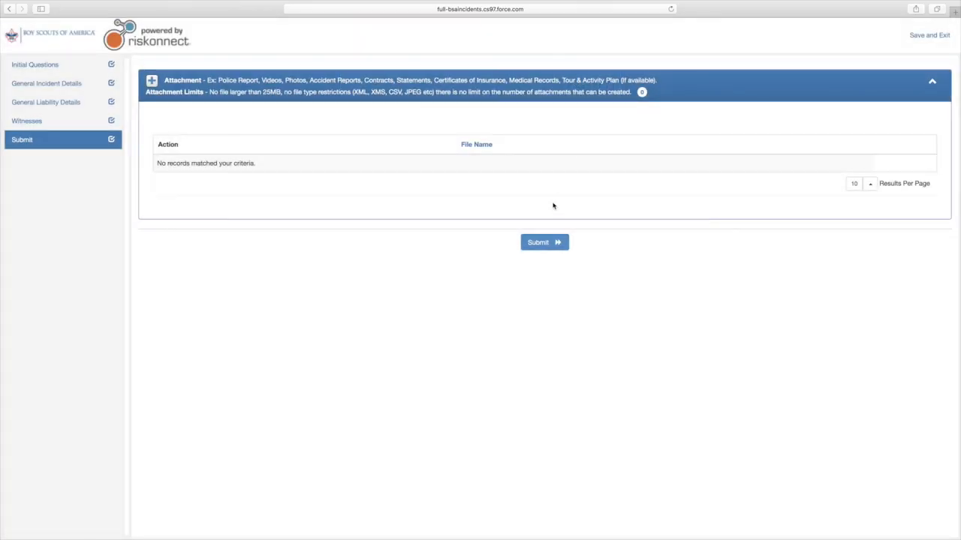
click(544, 242)
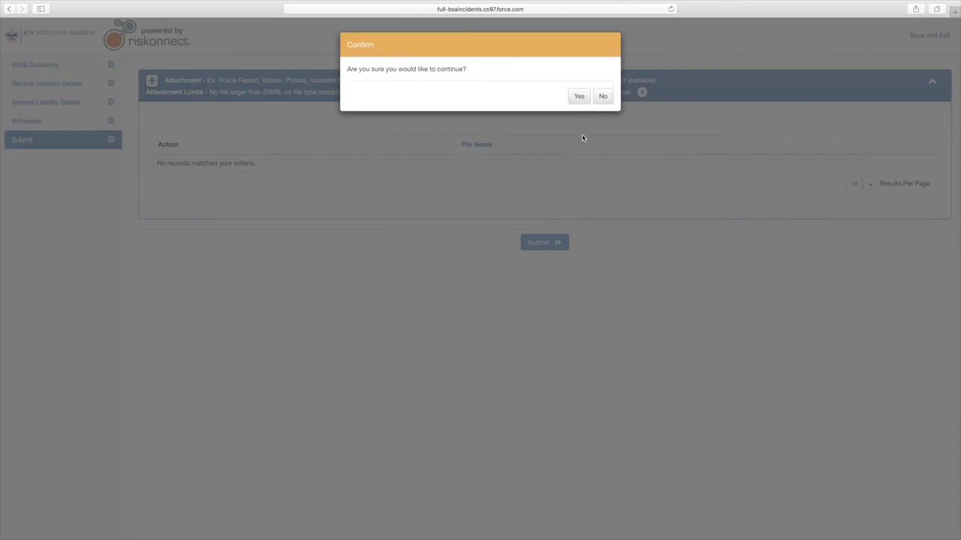
click(580, 96)
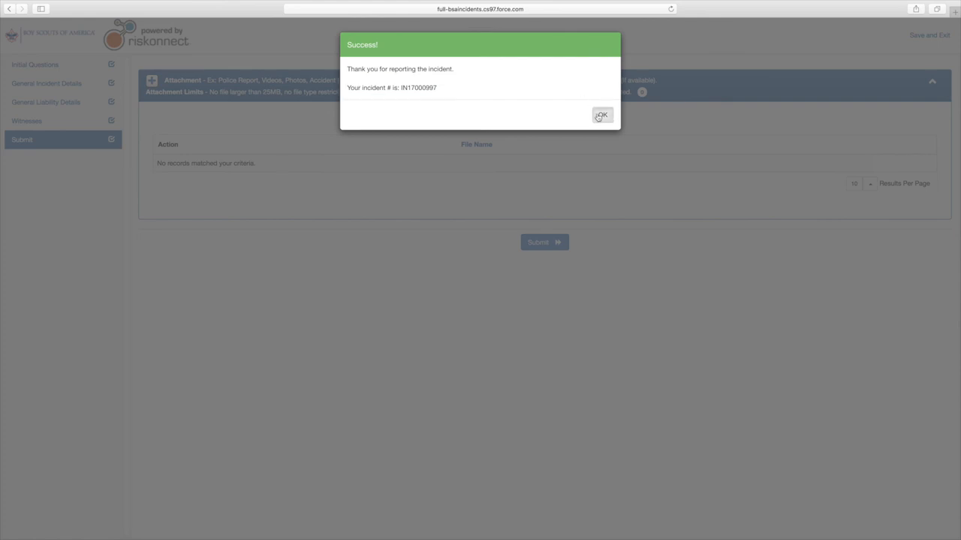
click(600, 114)
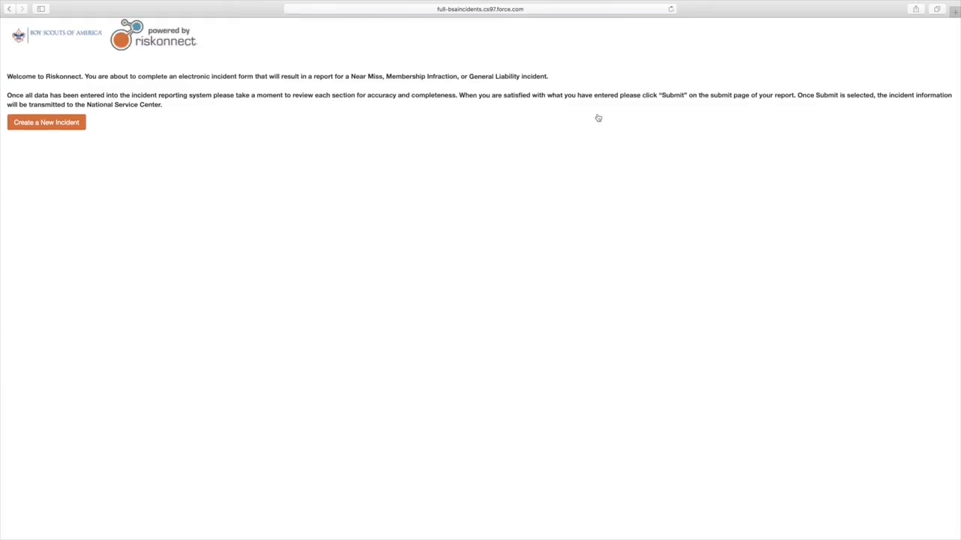